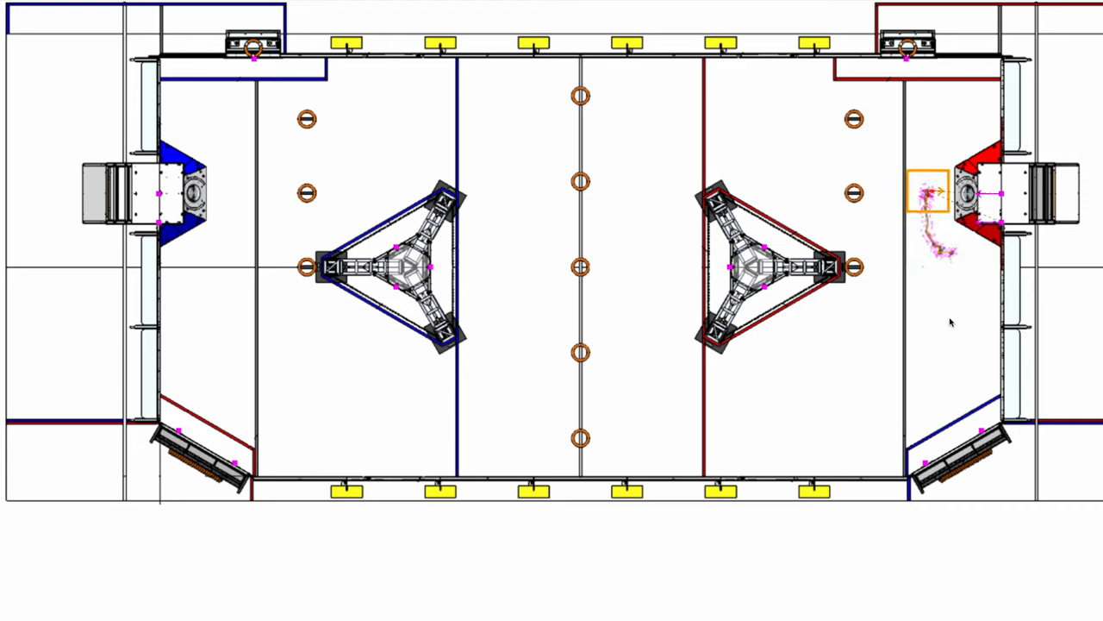
- Move the robot pose marker from beside the red end across the field to the blue alliance end
drag(930, 191, 284, 187)
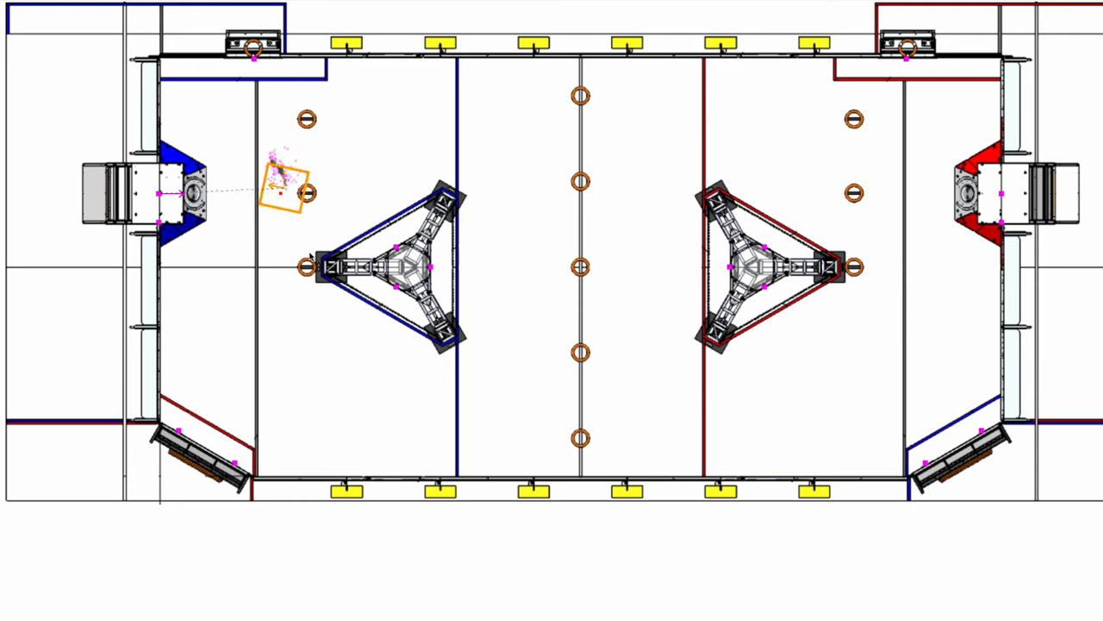